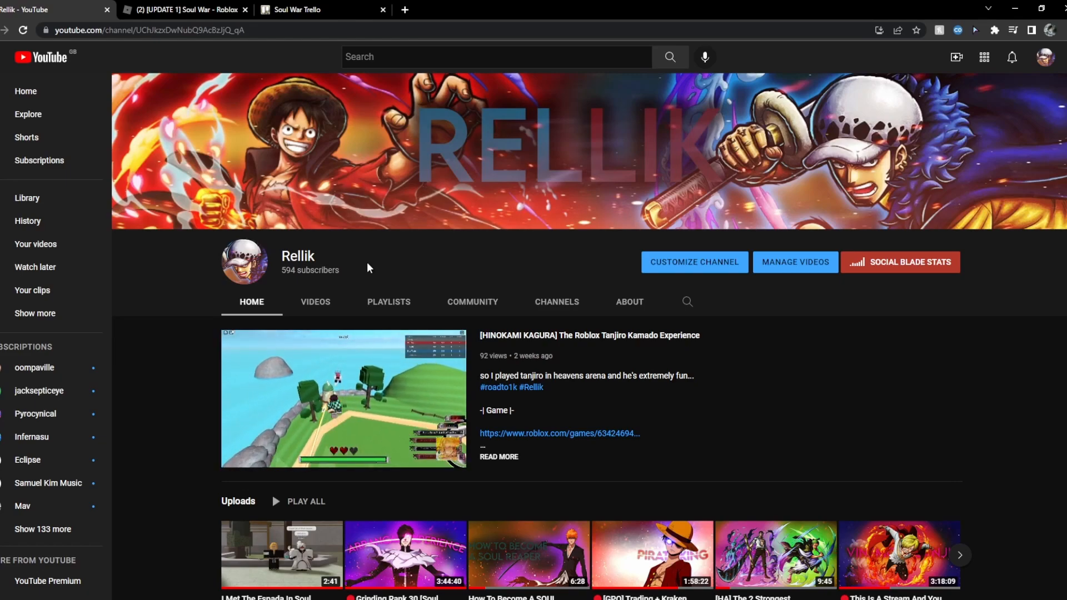
Switch from the YouTube channel page to the Soul War Trello board
left_click(320, 10)
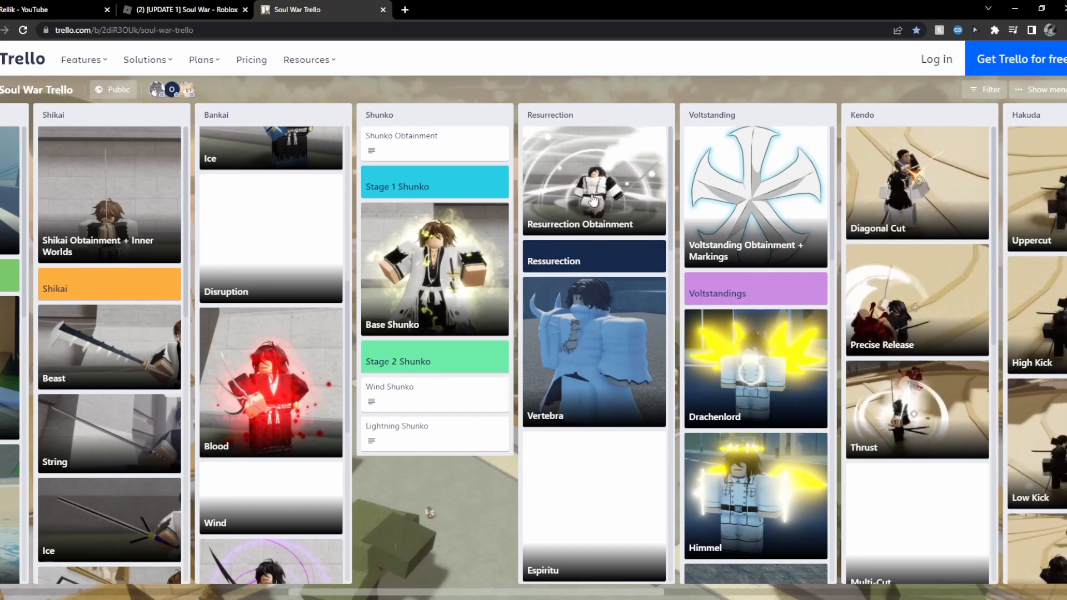
Read the Resurrection Obtainment card's description of how Resurrection is unlocked
left_click(581, 180)
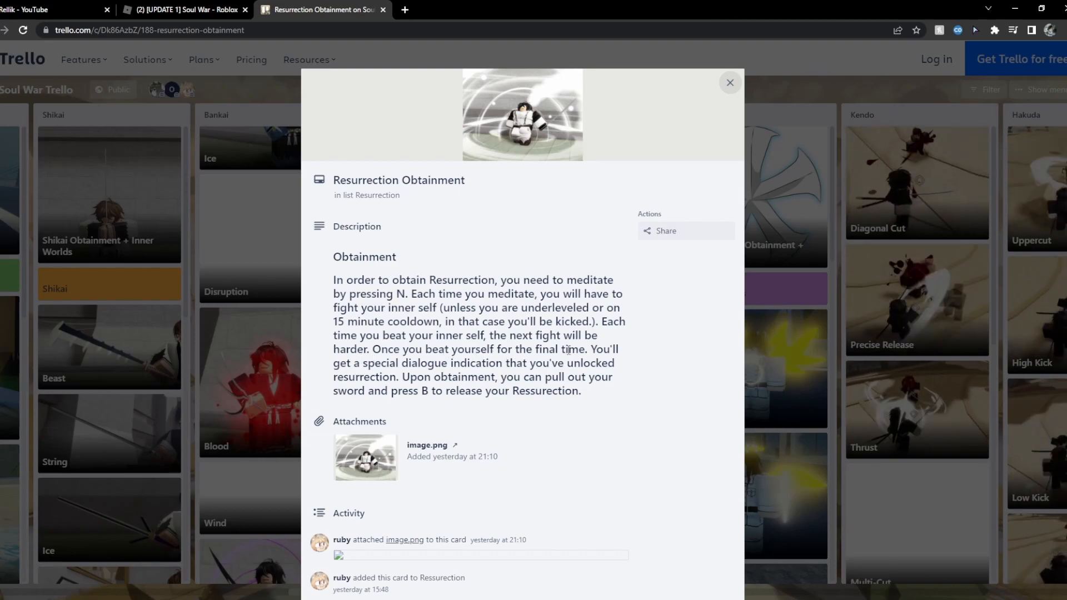
left_click_drag(332, 225, 619, 348)
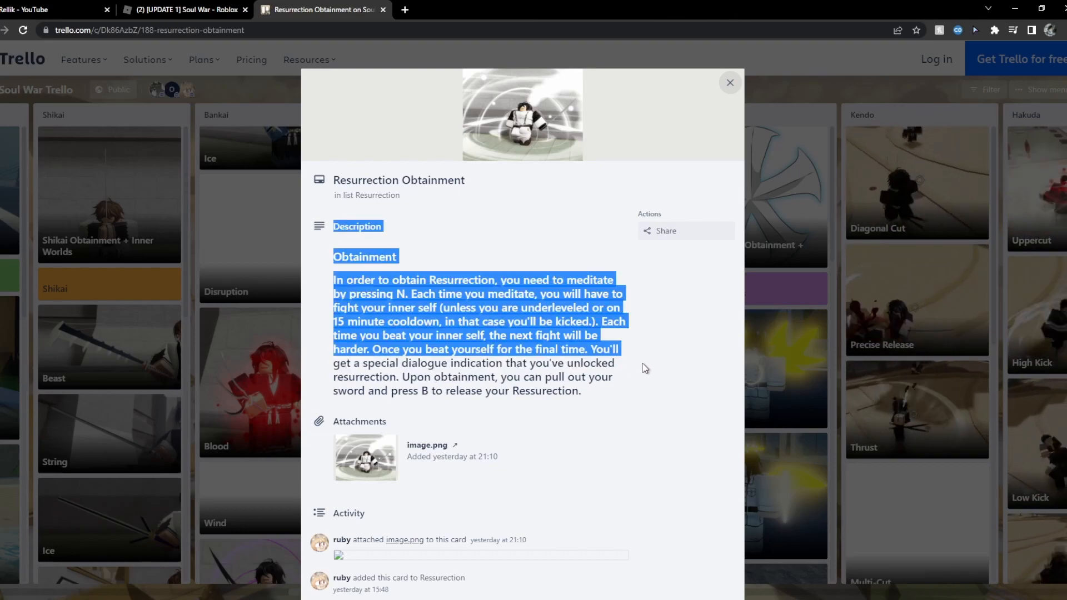
left_click(645, 368)
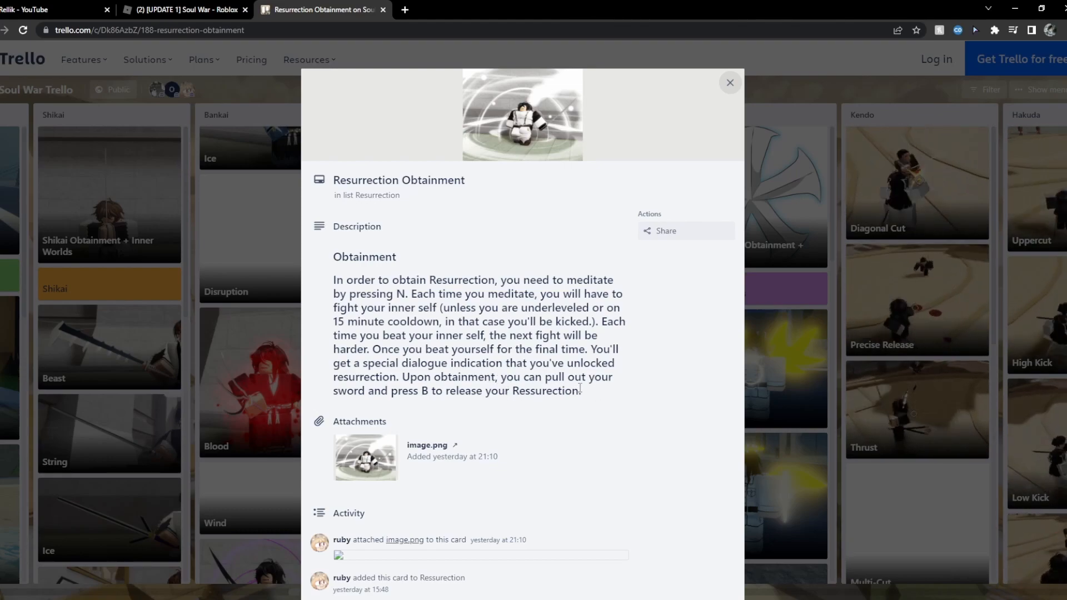
mouse_move(600, 394)
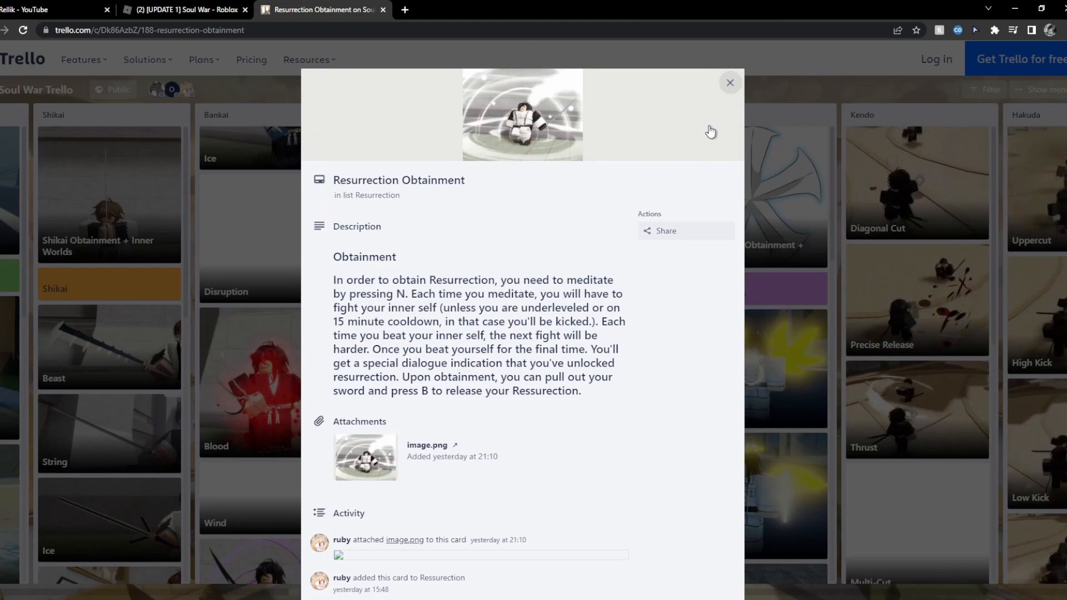
Close the obtainment card and scroll through the Vertebra and Espiritu cards' moves
left_click(731, 82)
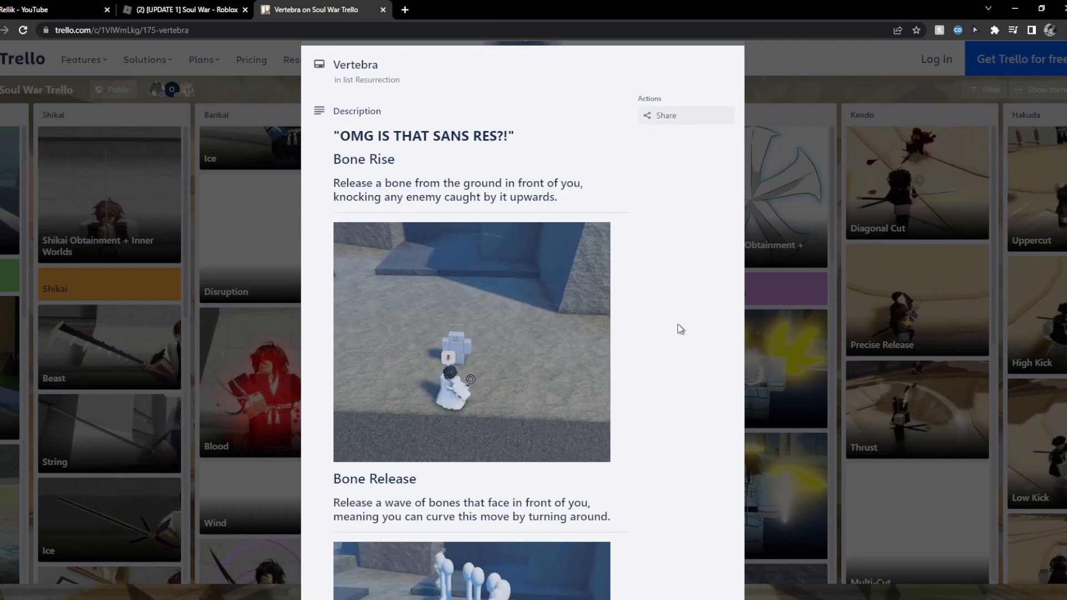
scroll("down", 3)
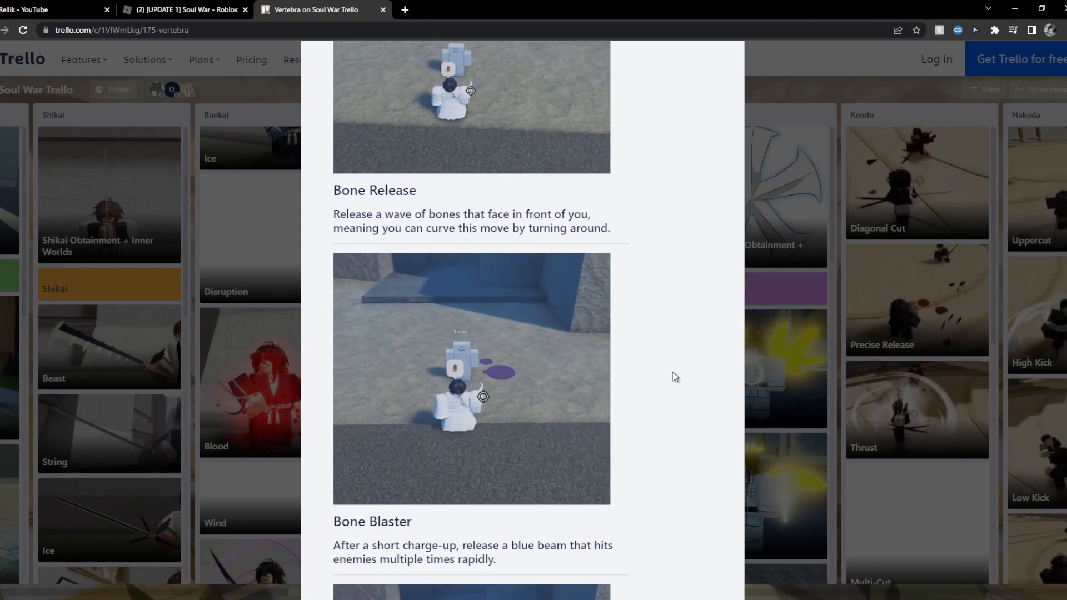
scroll("down", 3)
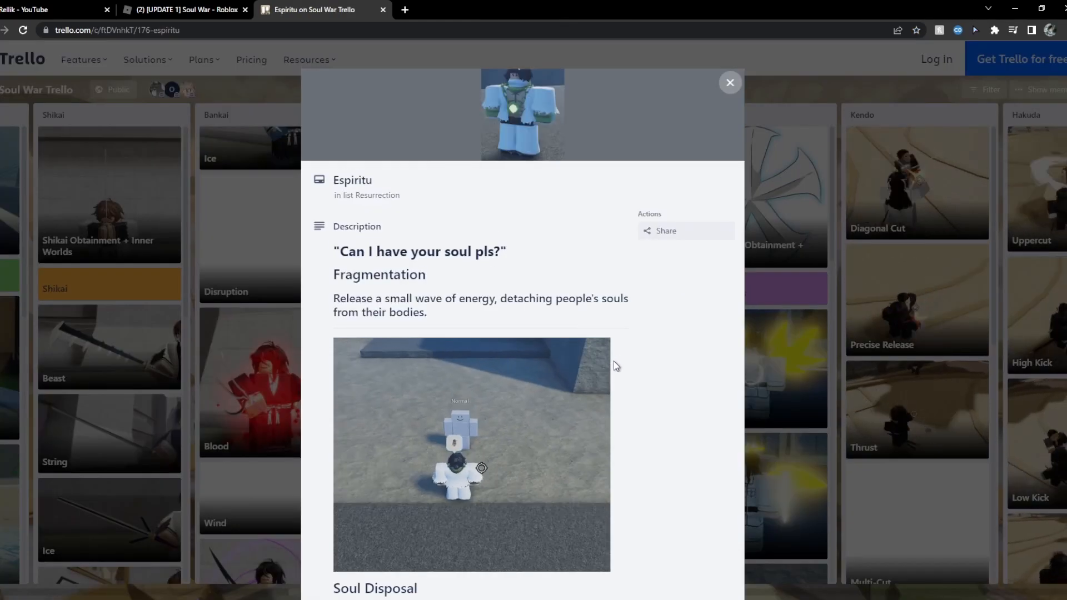
scroll("down", 3)
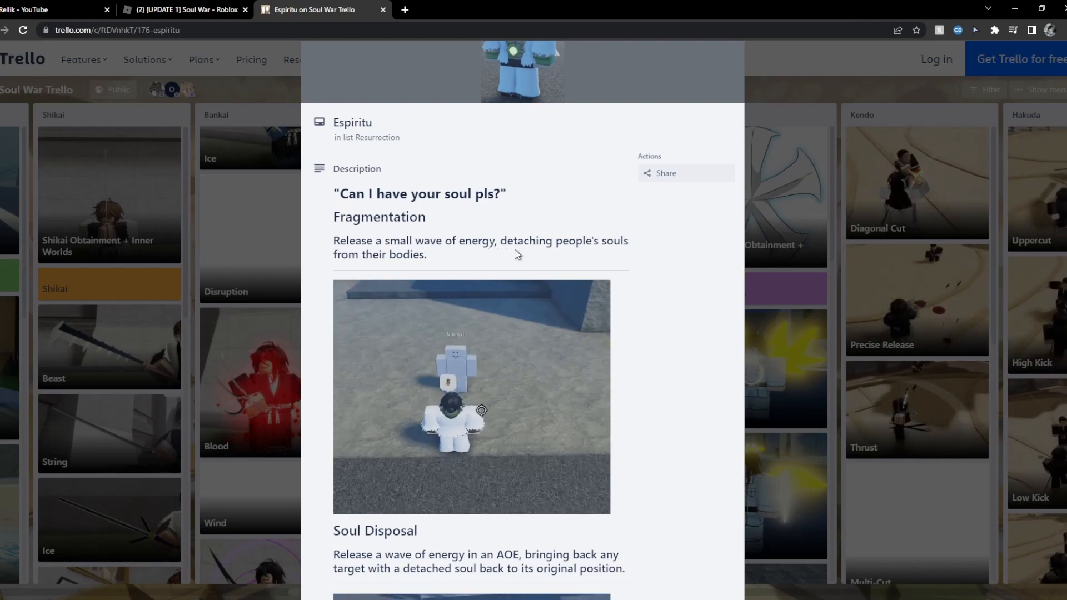
scroll("down", 3)
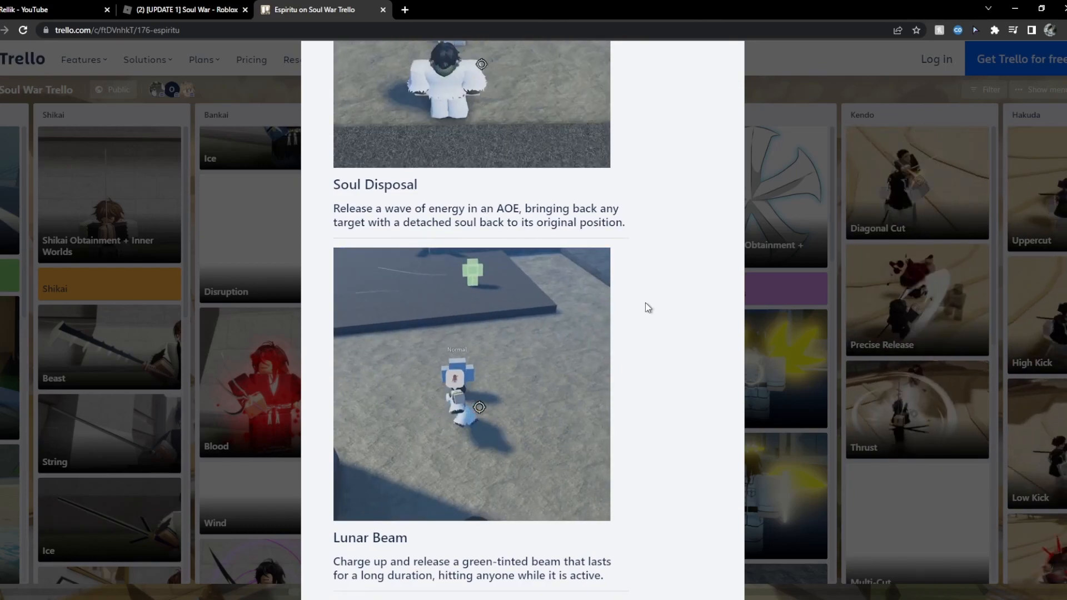
scroll("down", 3)
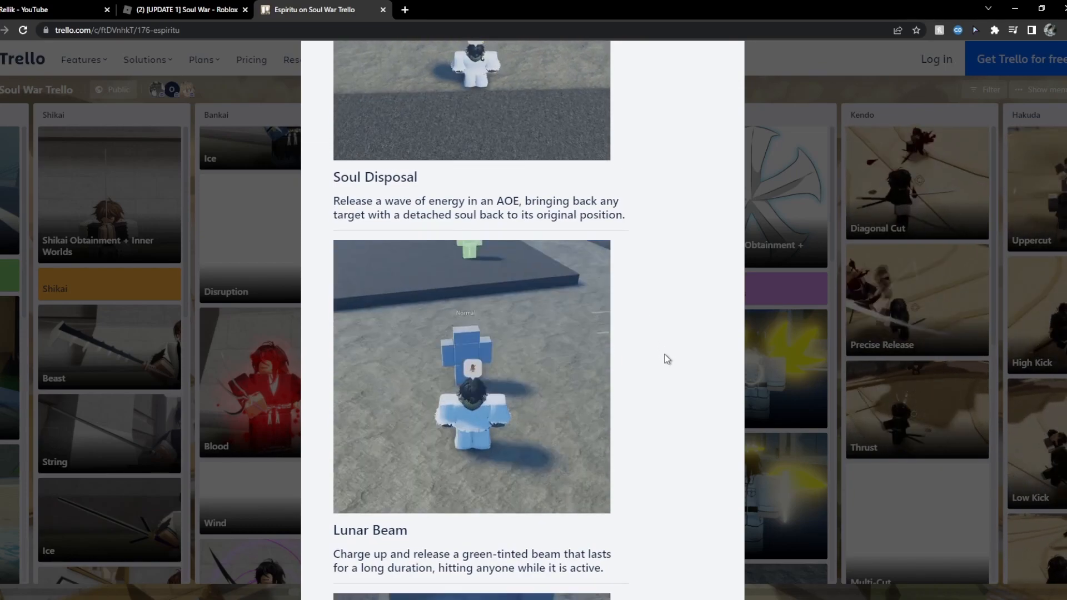
scroll("down", 3)
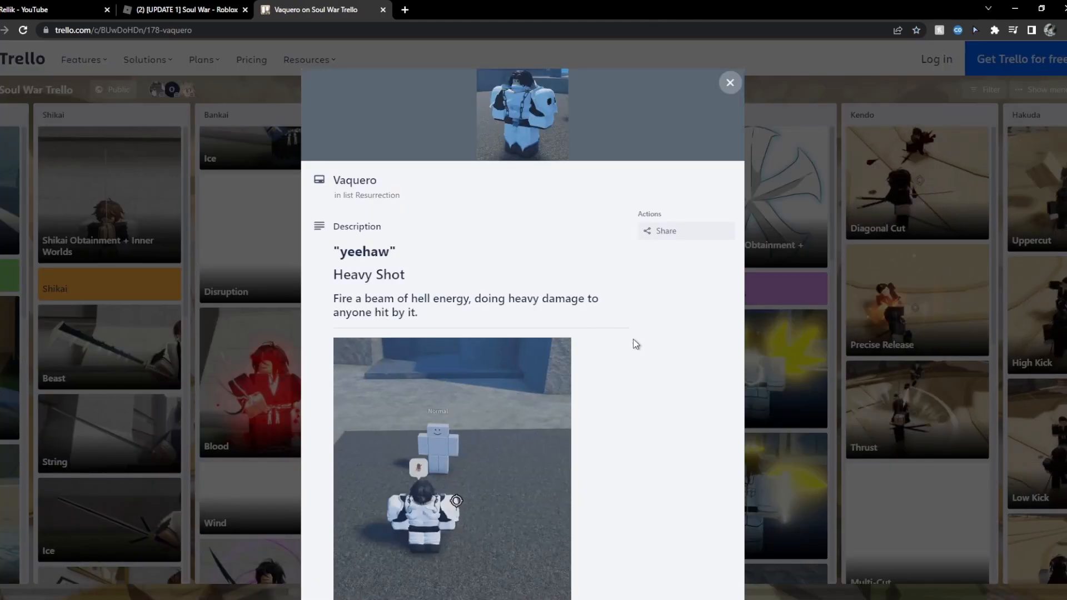
Scroll through the Vaquero and Acero cards' moves, including the Metal Crash description
scroll("down", 3)
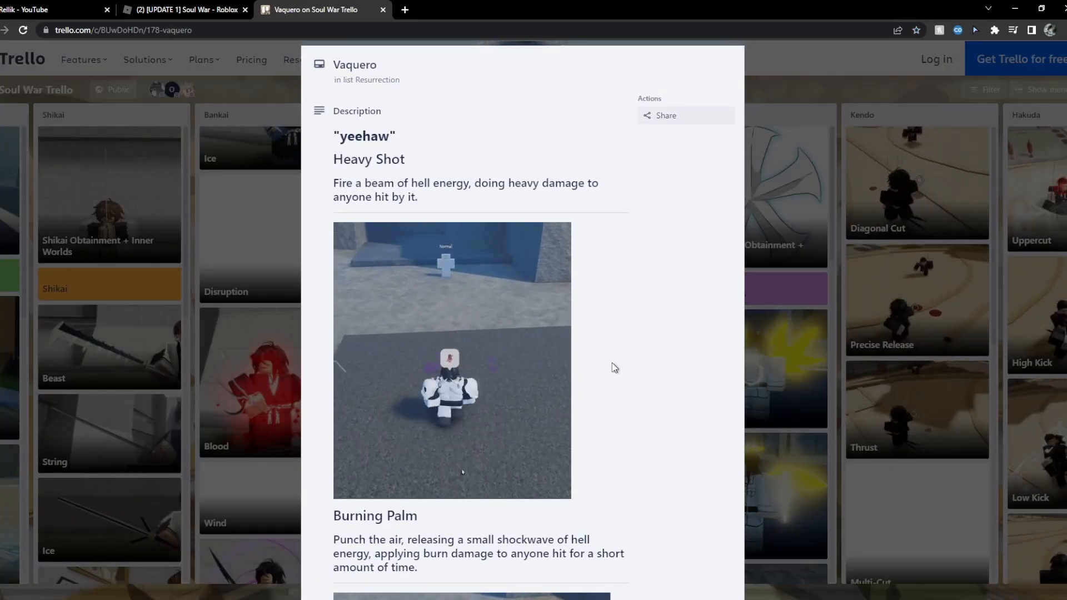
scroll("down", 3)
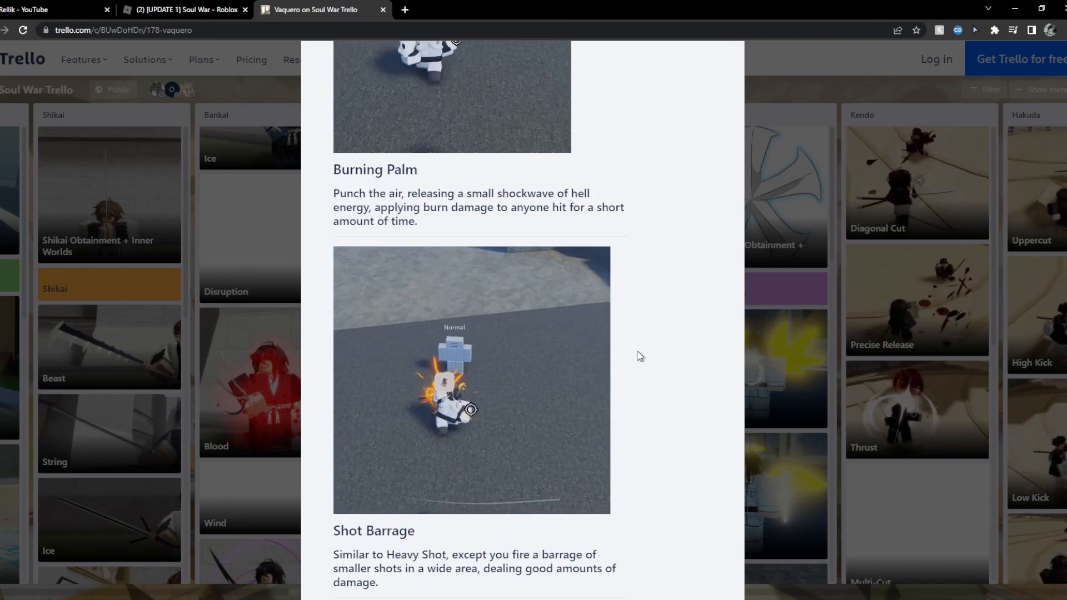
scroll("down", 3)
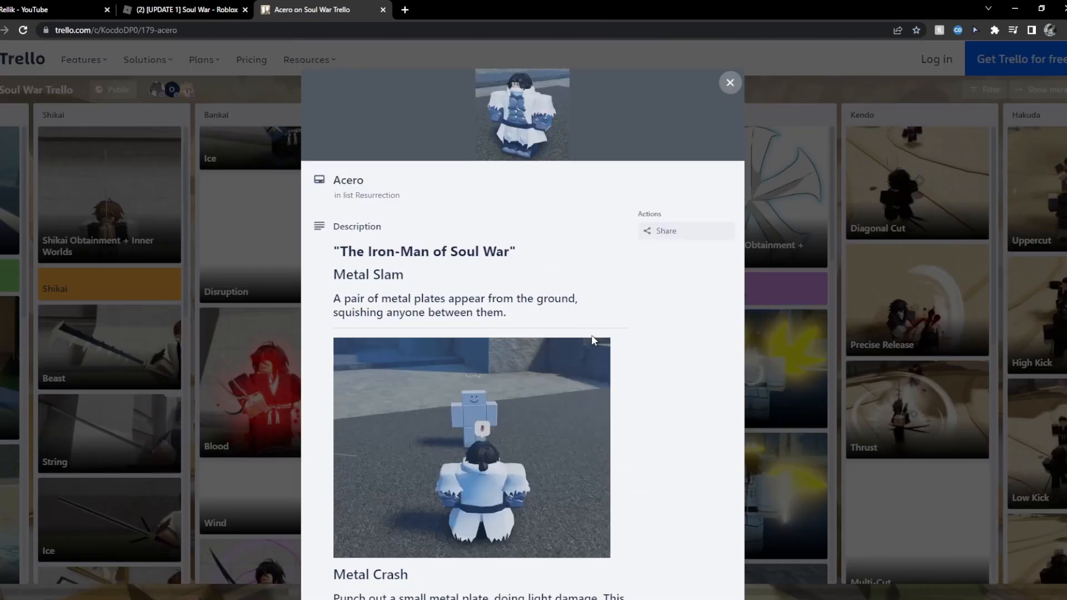
scroll("down", 3)
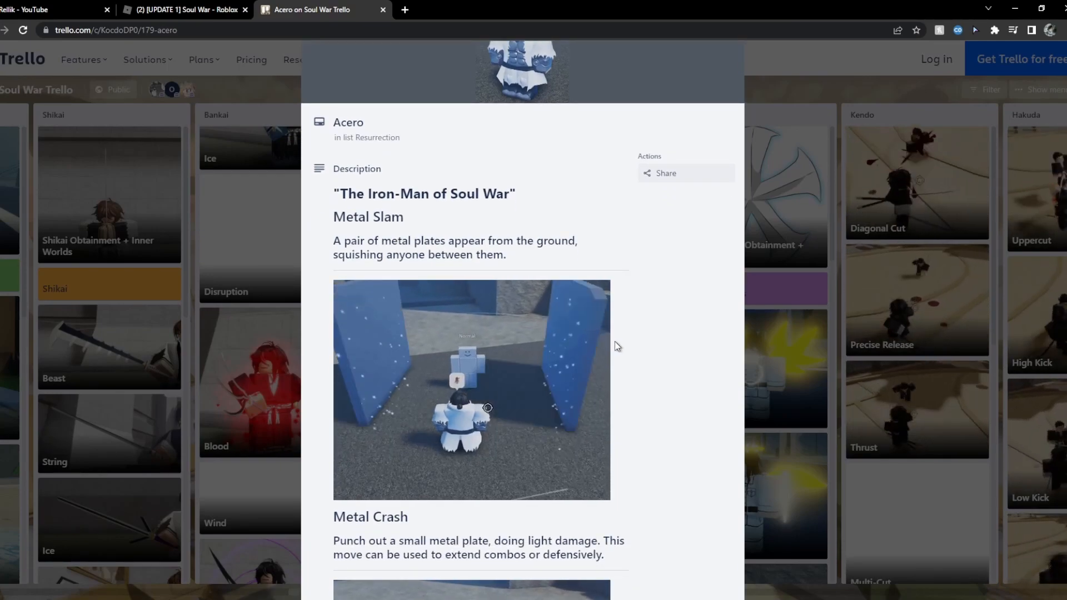
scroll("down", 3)
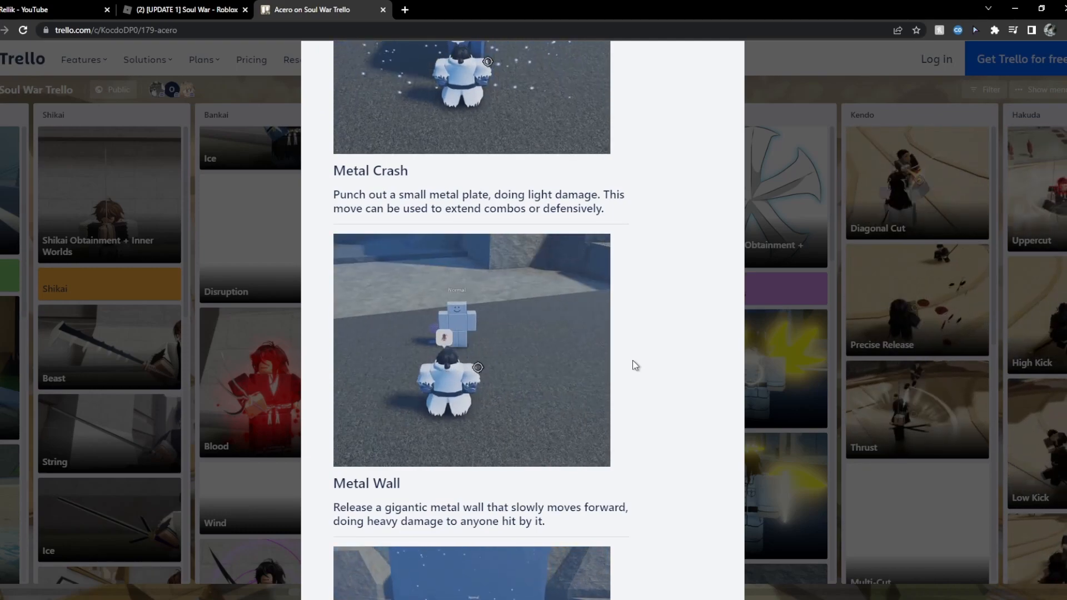
left_click_drag(502, 194, 449, 208)
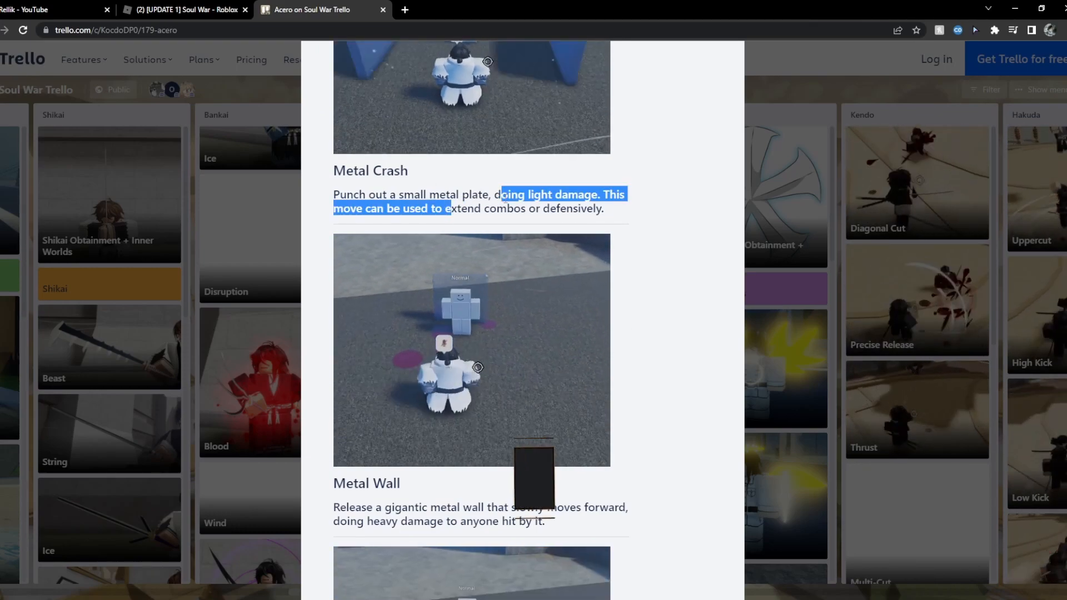
scroll("down", 3)
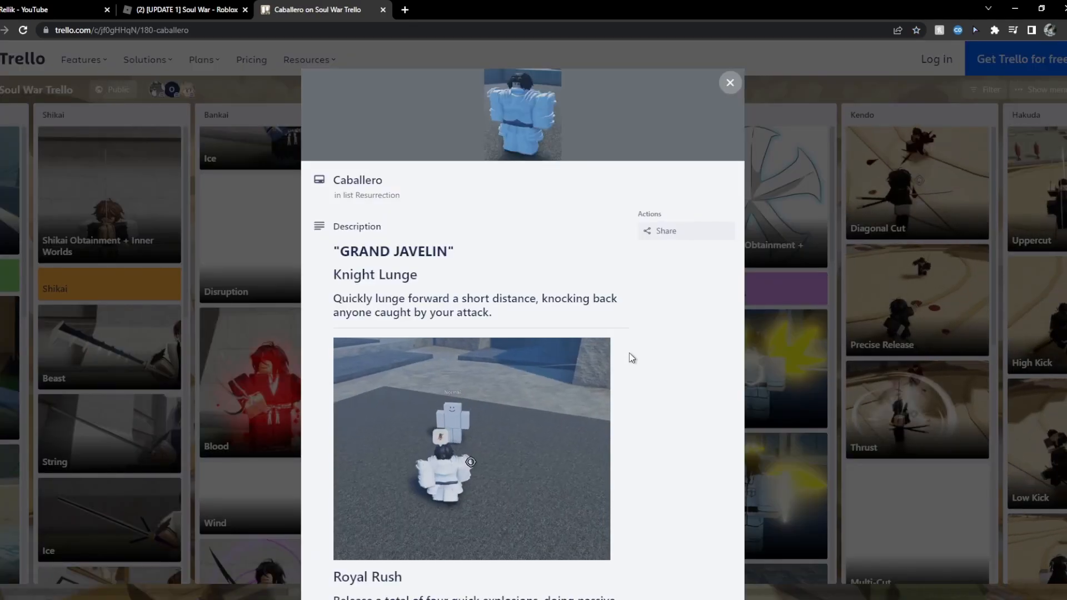
Scroll through the Tormenta card's moves, including Thunder Kick and Sage Reflexes
scroll("down", 3)
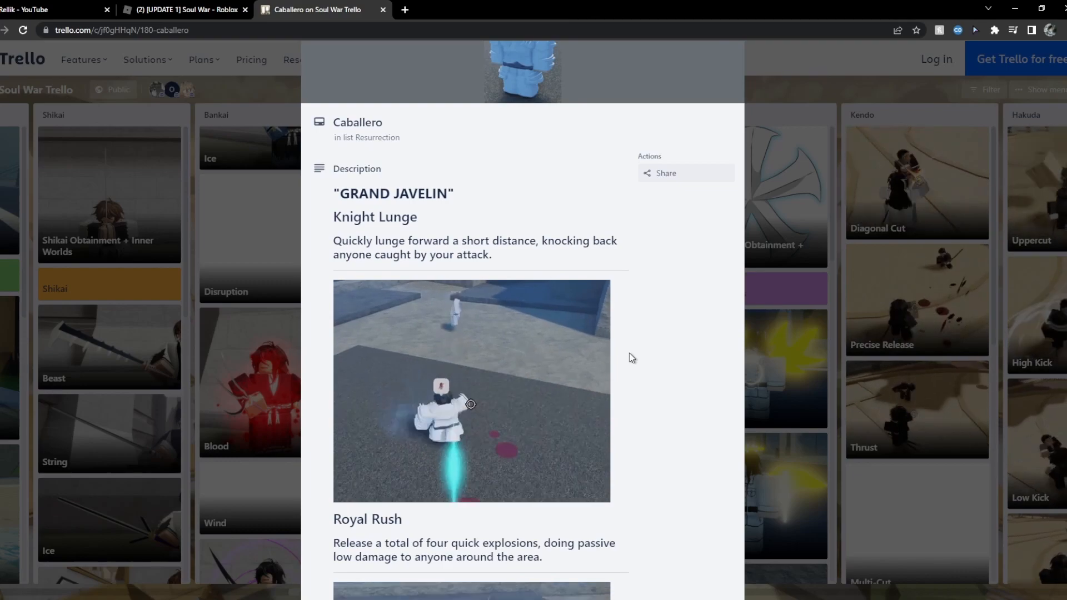
scroll("down", 3)
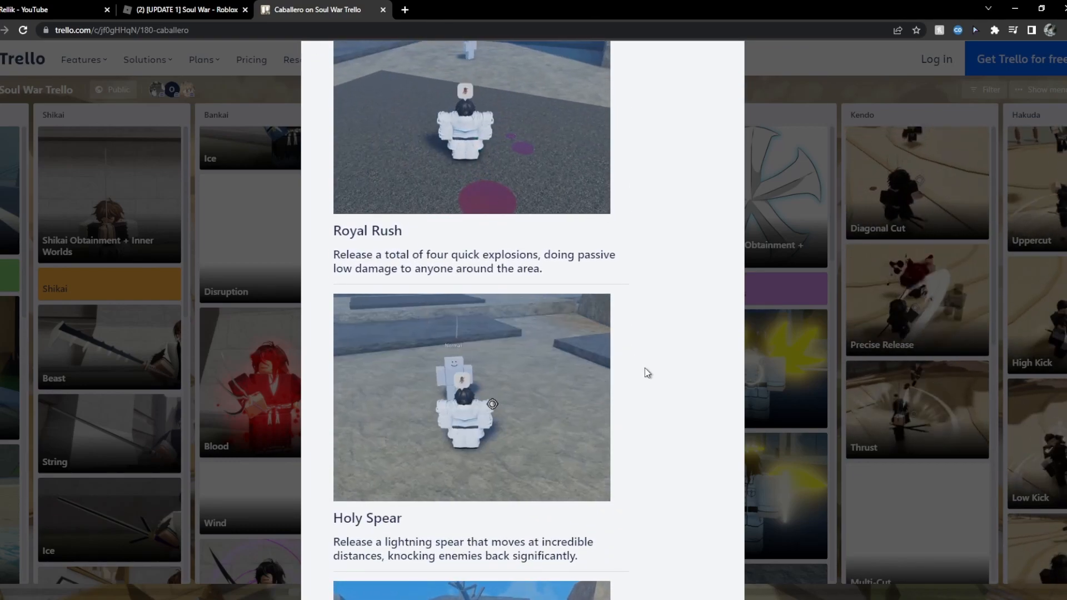
scroll("down", 3)
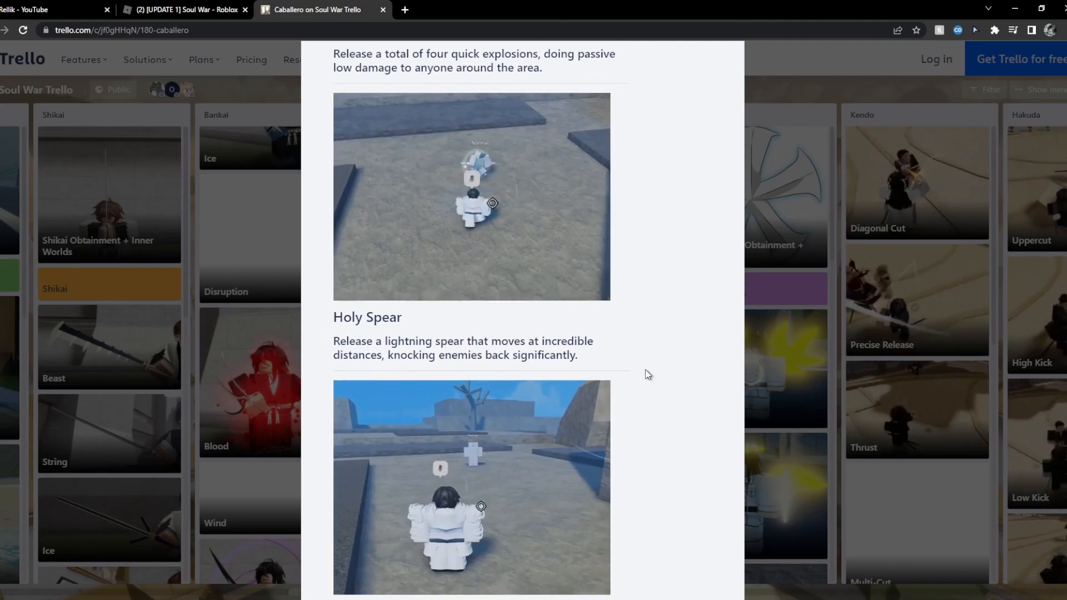
scroll("down", 3)
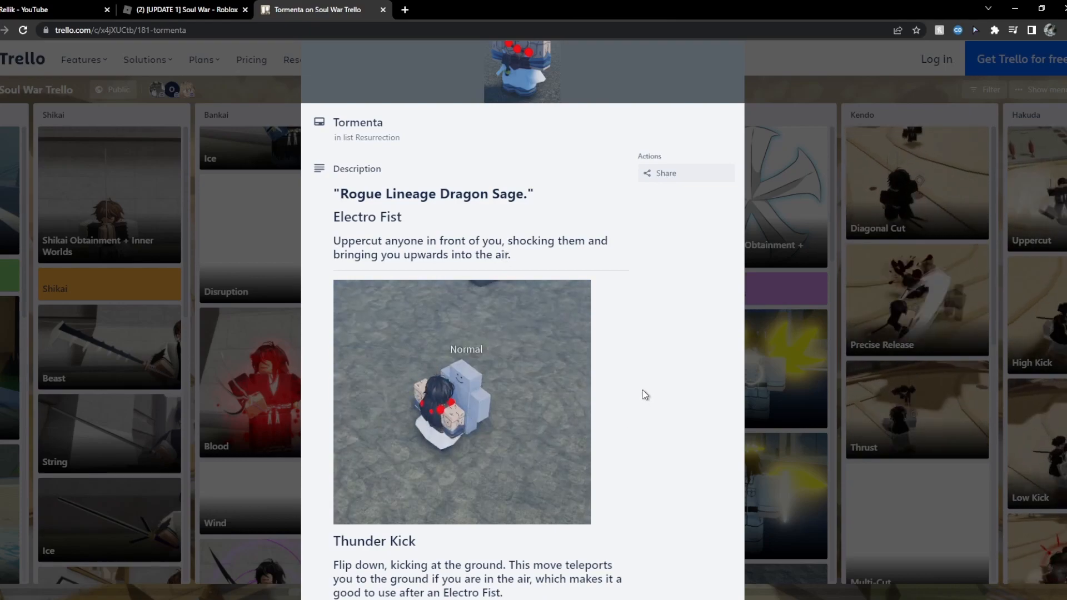
scroll("down", 3)
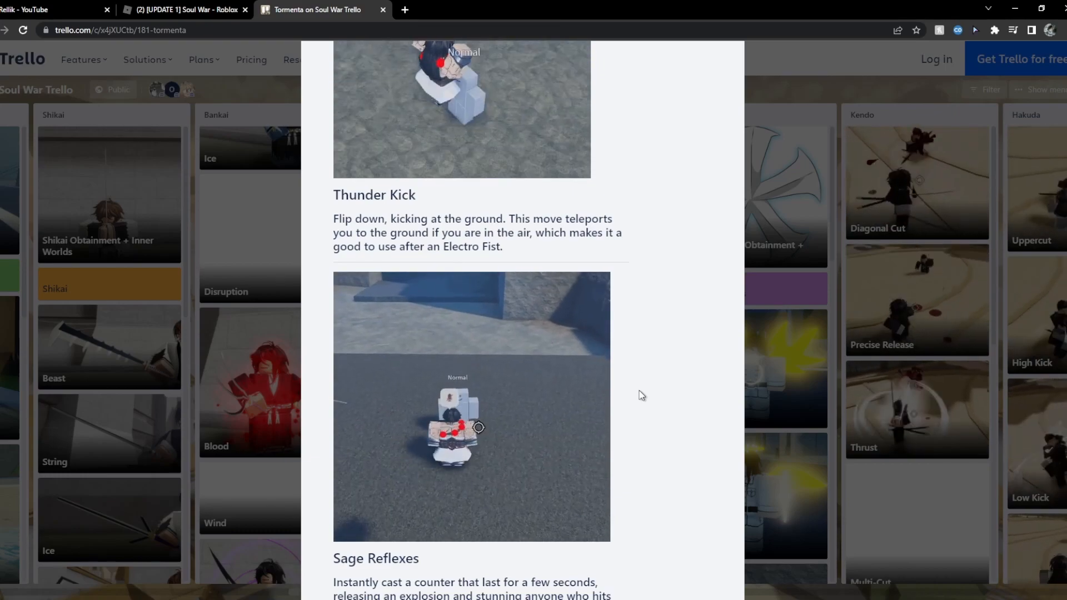
scroll("down", 3)
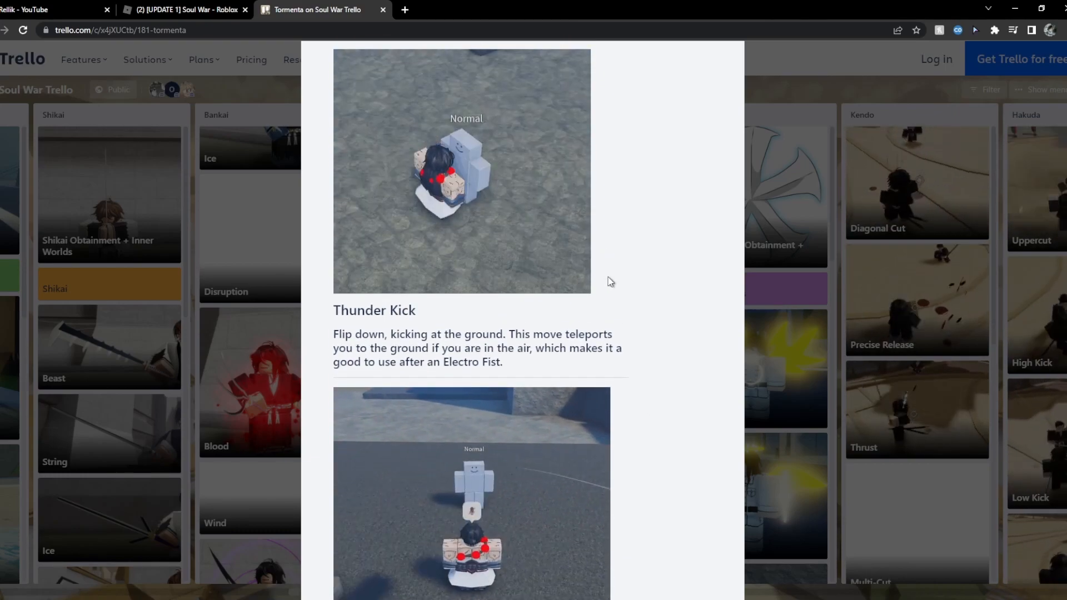
scroll("down", 3)
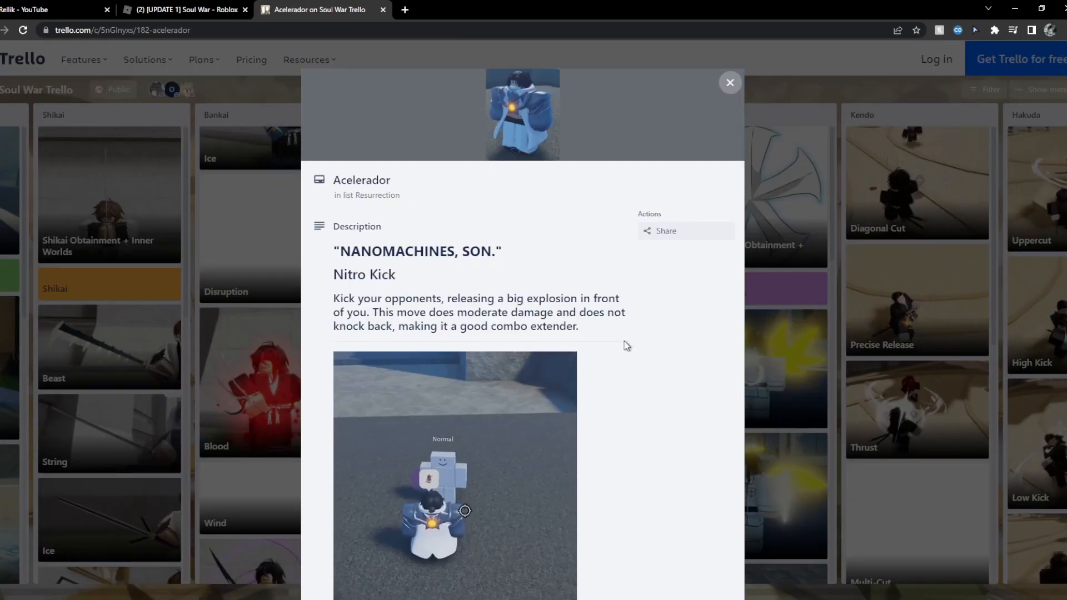
Scroll through the Acelerador card's moves
scroll("down", 3)
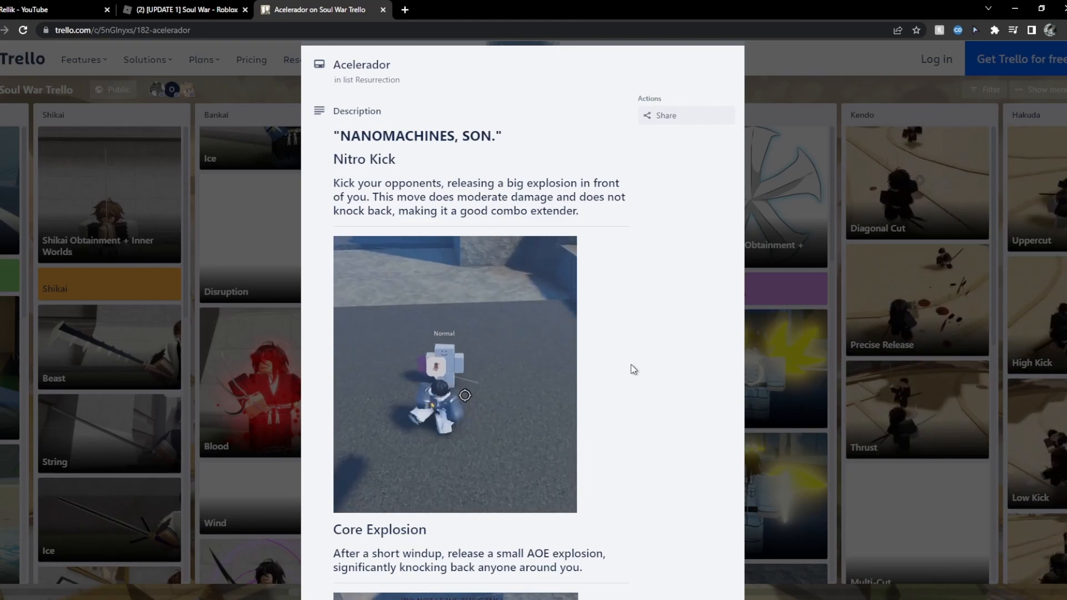
scroll("down", 3)
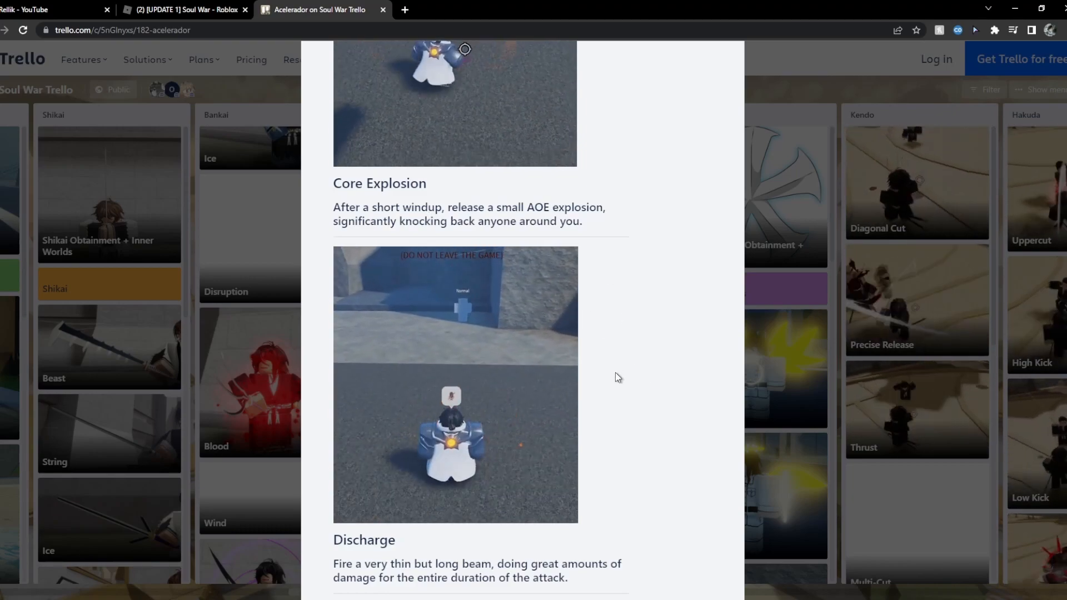
scroll("down", 3)
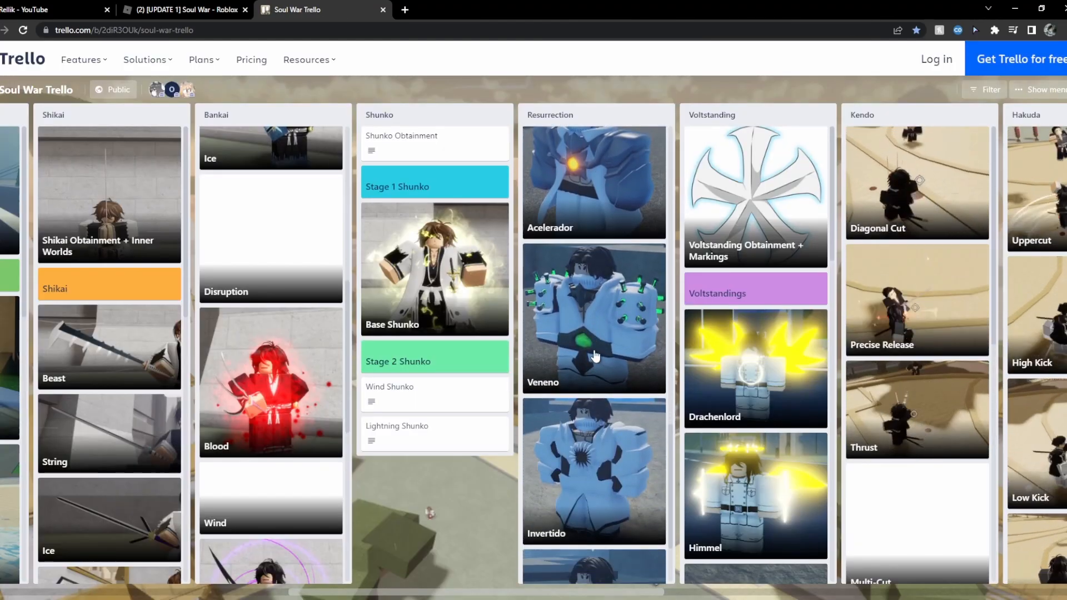
Read the Veneno card's moves through Poison Release
left_click(593, 320)
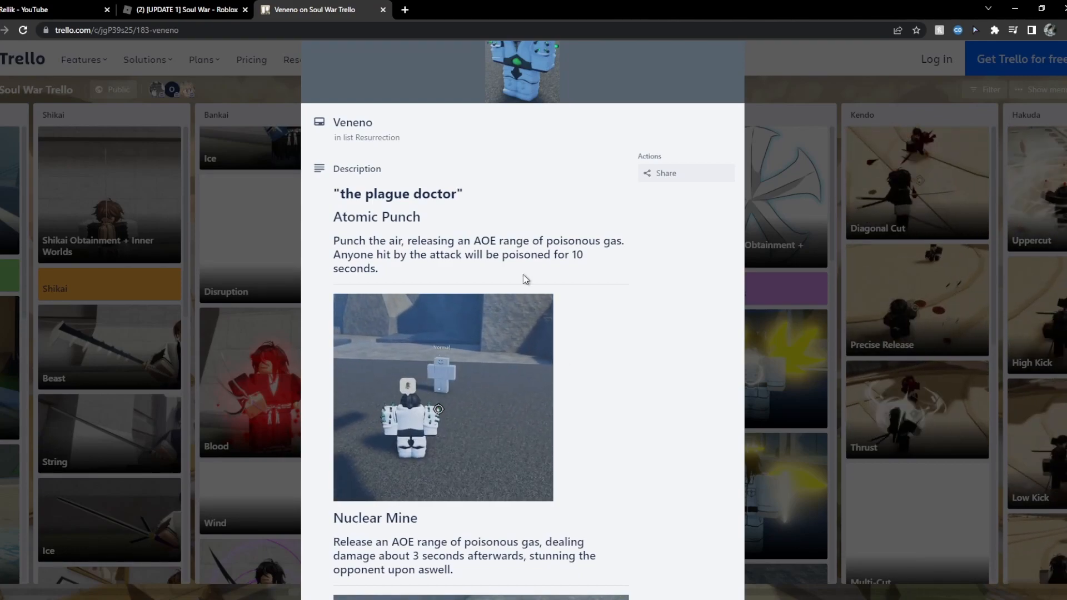
scroll("down", 3)
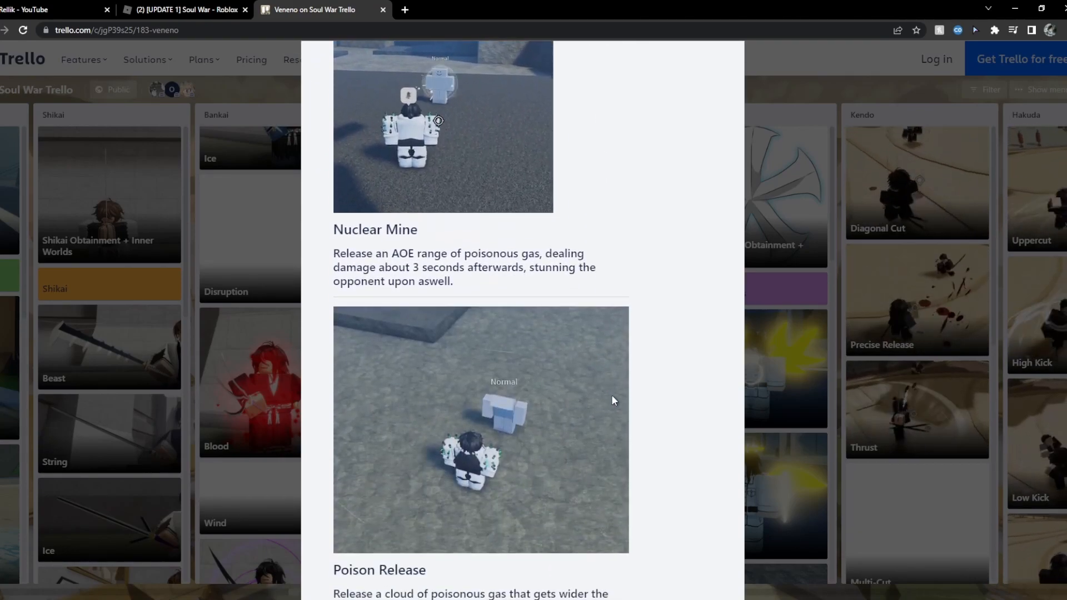
scroll("down", 3)
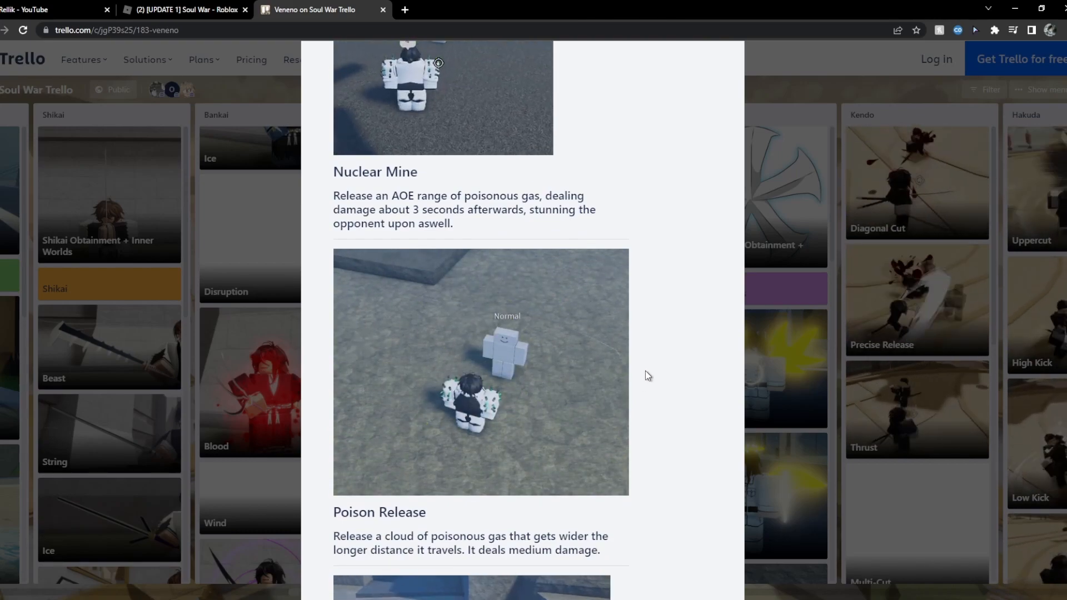
scroll("down", 3)
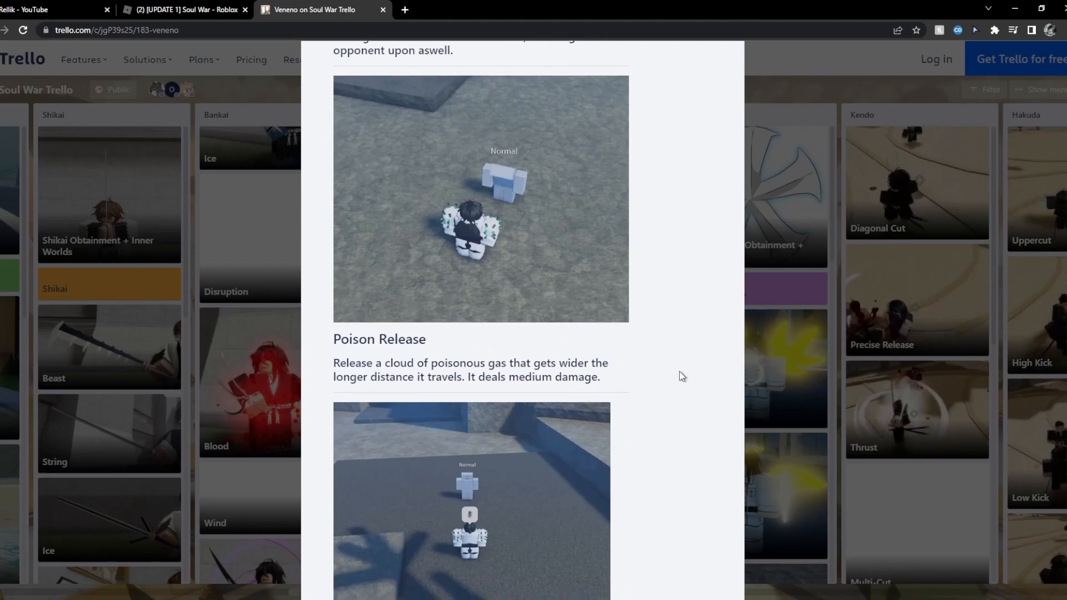
scroll("down", 3)
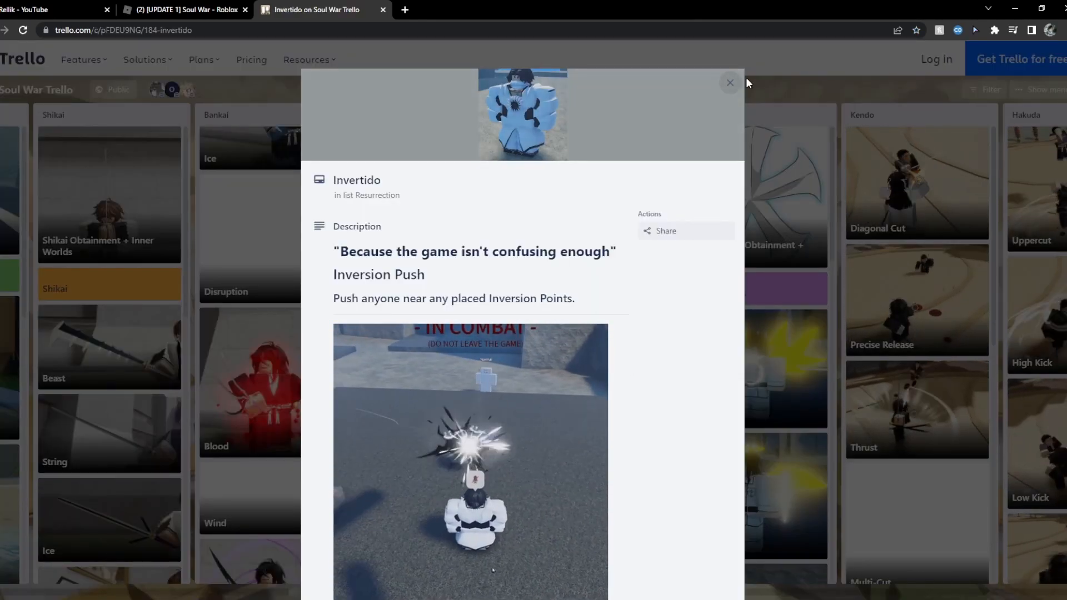
Reopen the Invertido card and read Inversion Push, Inversion Pull and Summon Inversion
left_click(729, 83)
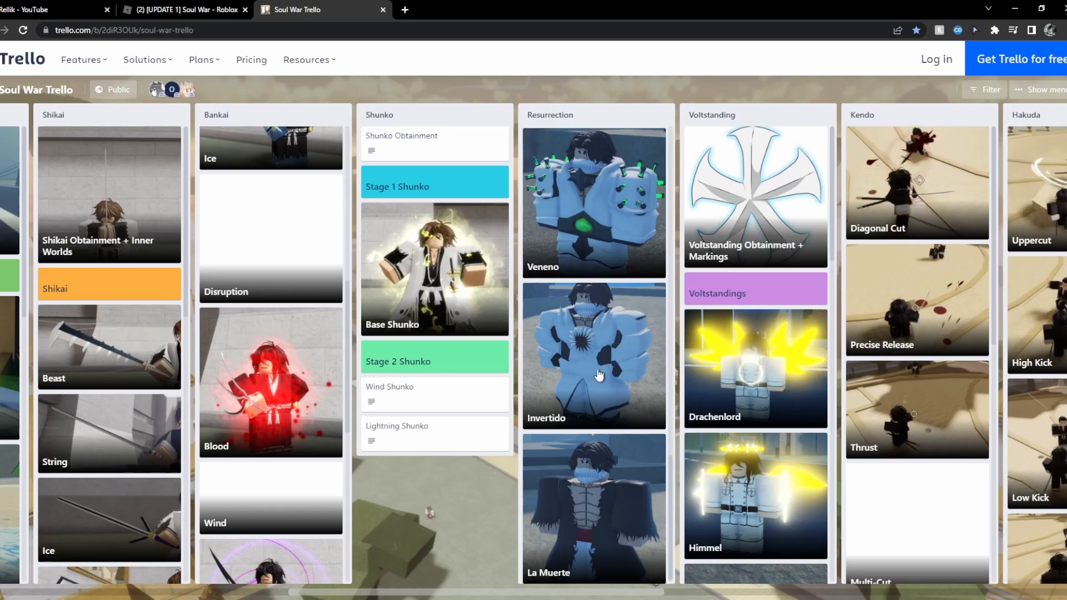
left_click(593, 354)
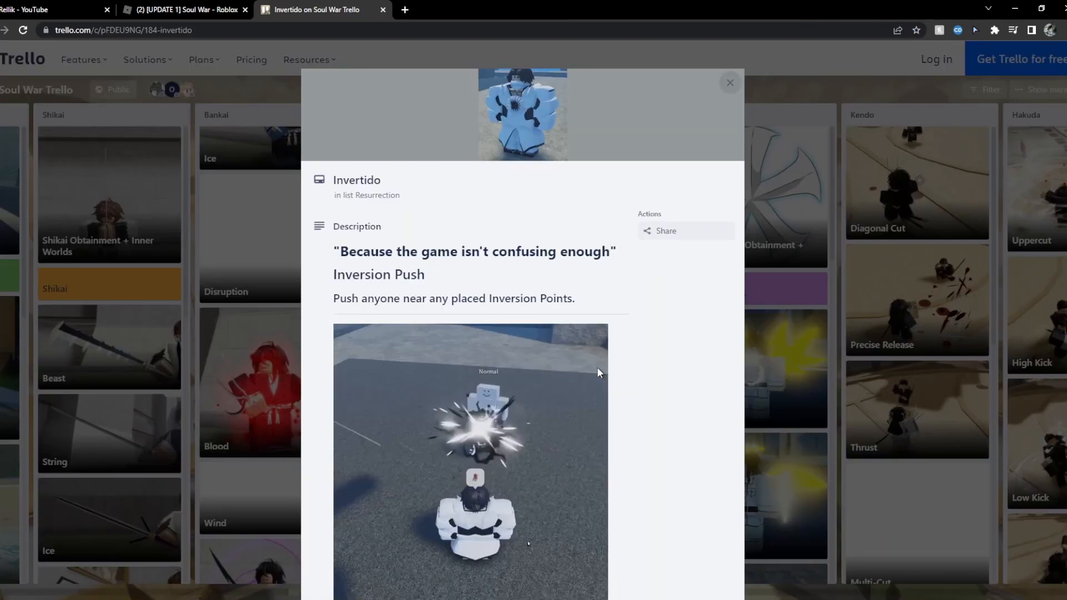
scroll("down", 3)
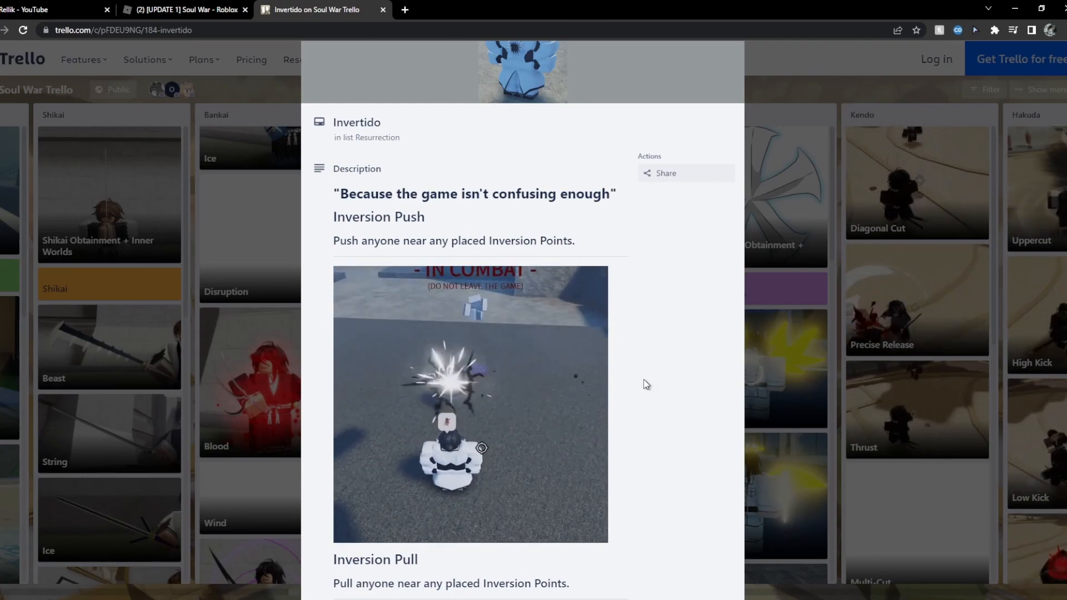
scroll("down", 3)
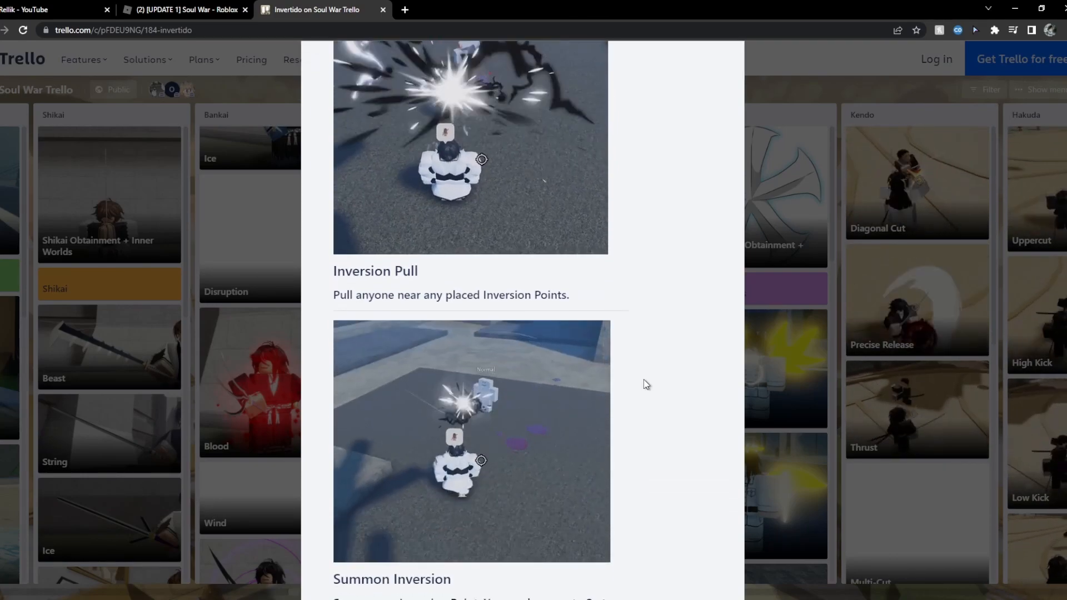
scroll("down", 3)
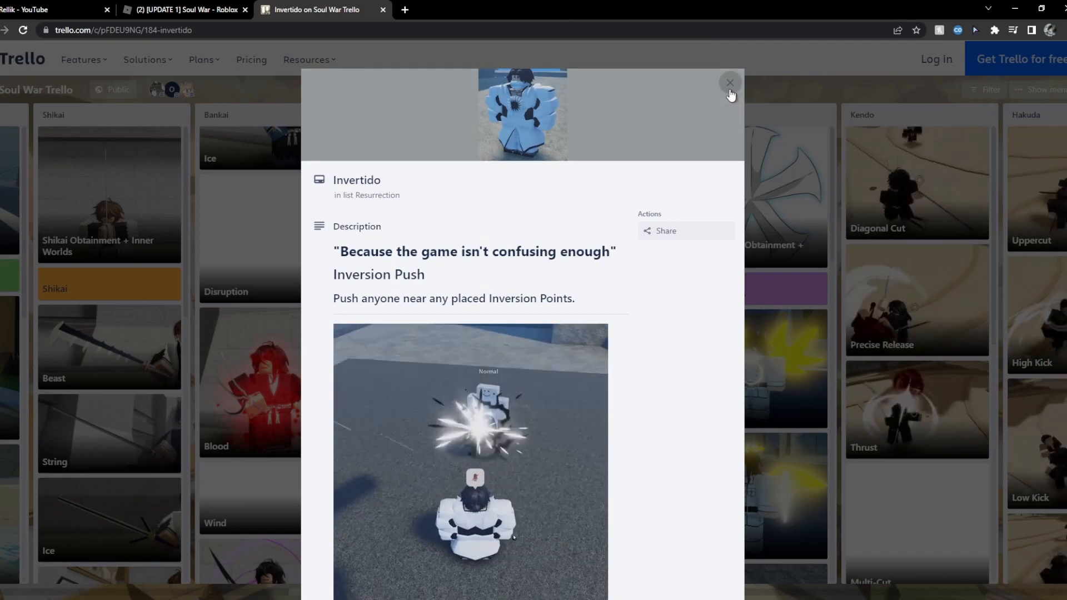
Read the La Muerte card's Soul Link, Link Removal and Lifeless Slash, then return to the board
left_click(729, 82)
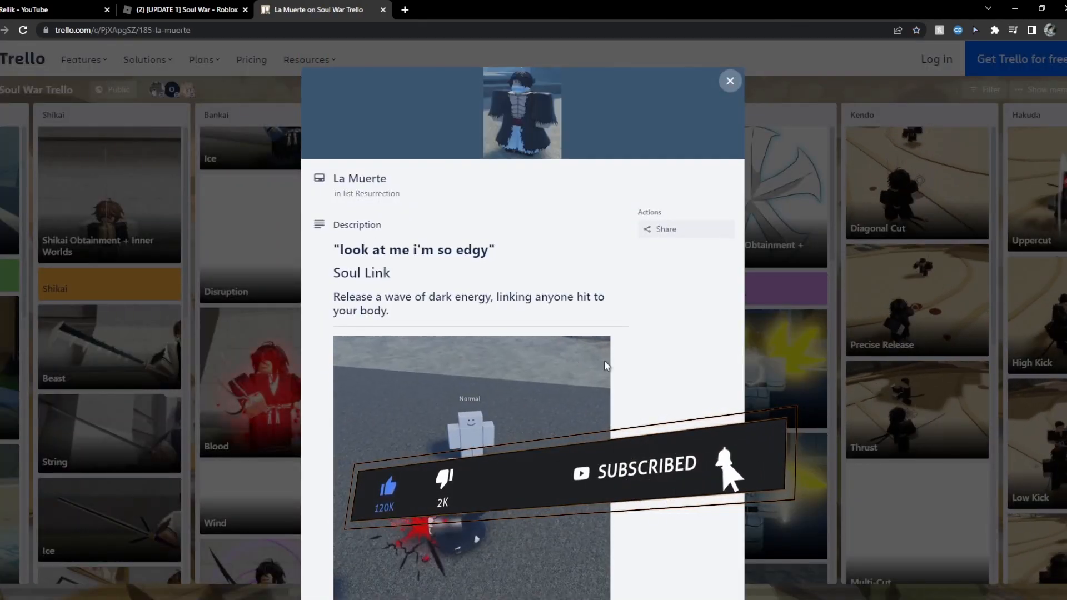
scroll("down", 3)
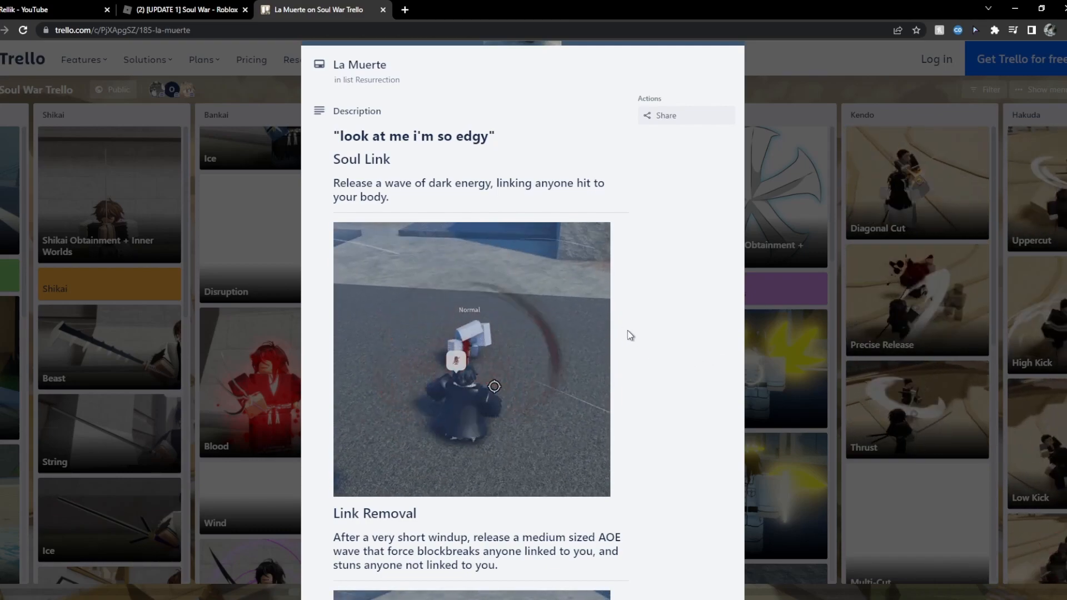
scroll("down", 3)
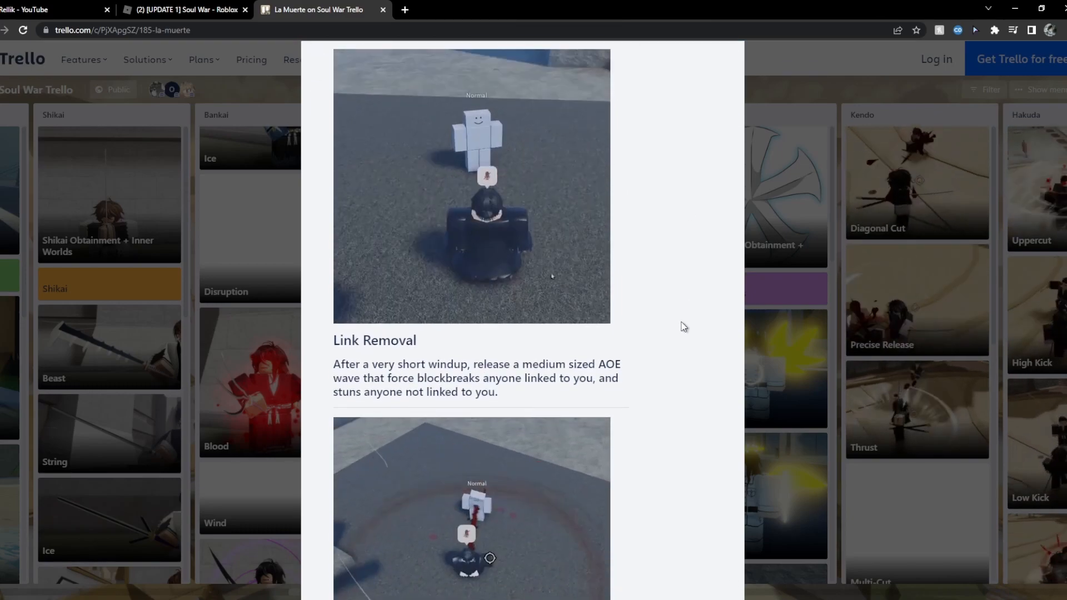
scroll("down", 3)
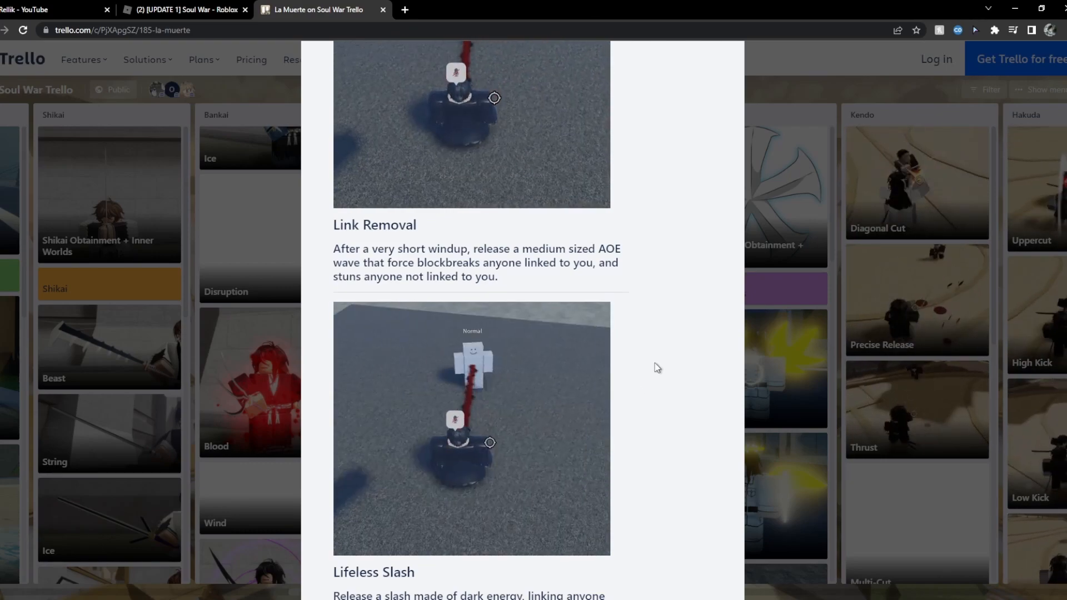
scroll("down", 3)
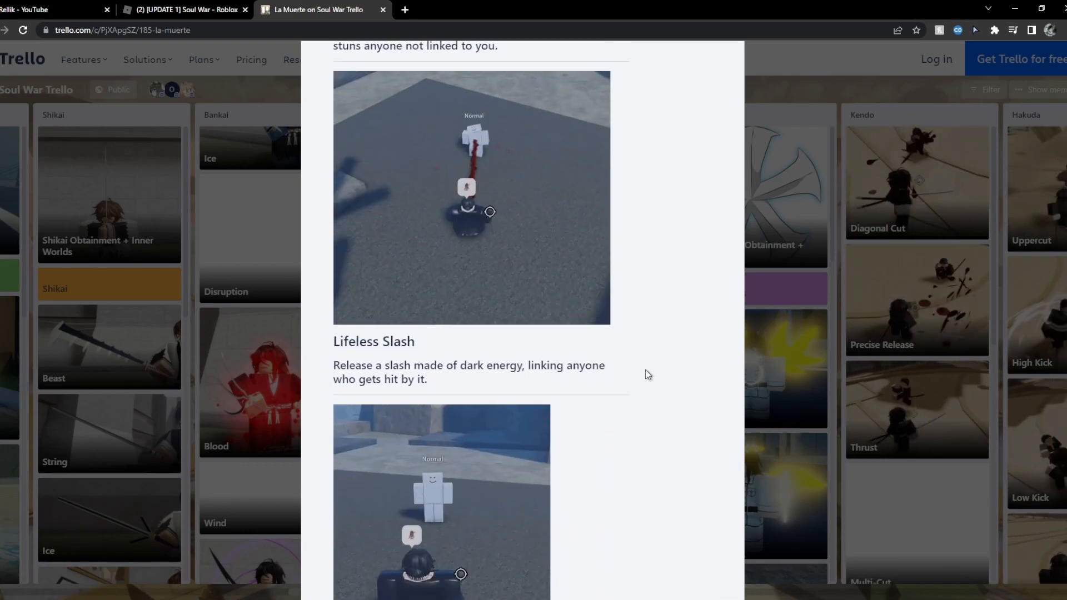
scroll("down", 3)
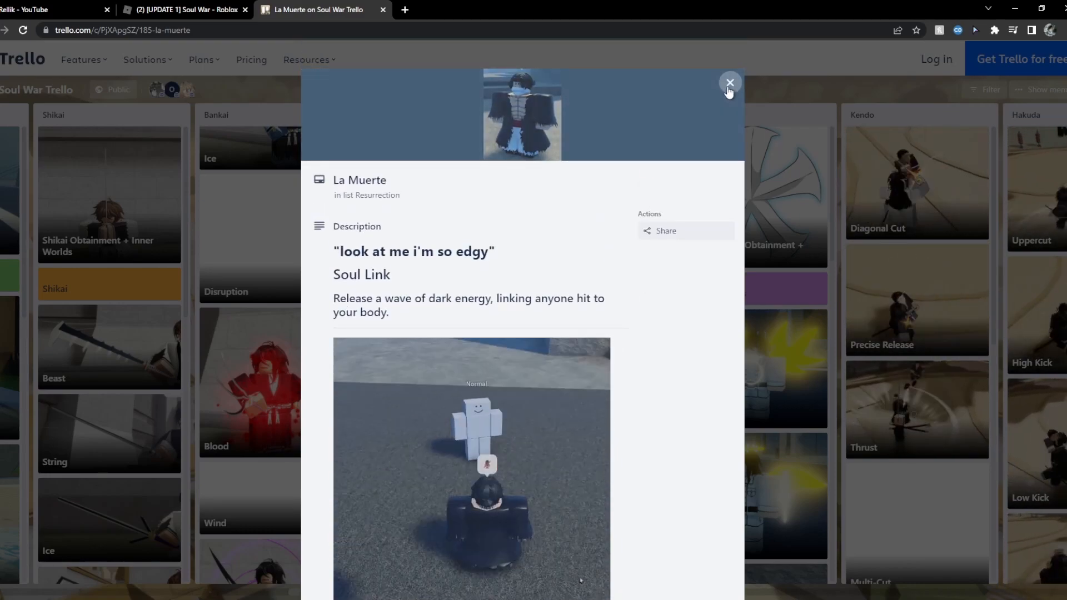
left_click(729, 81)
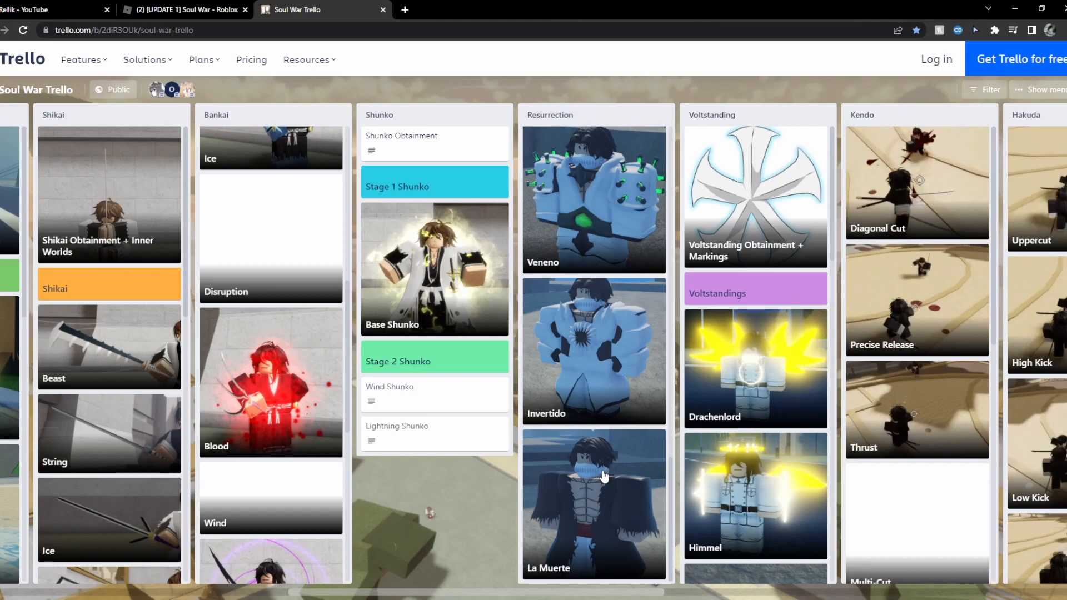